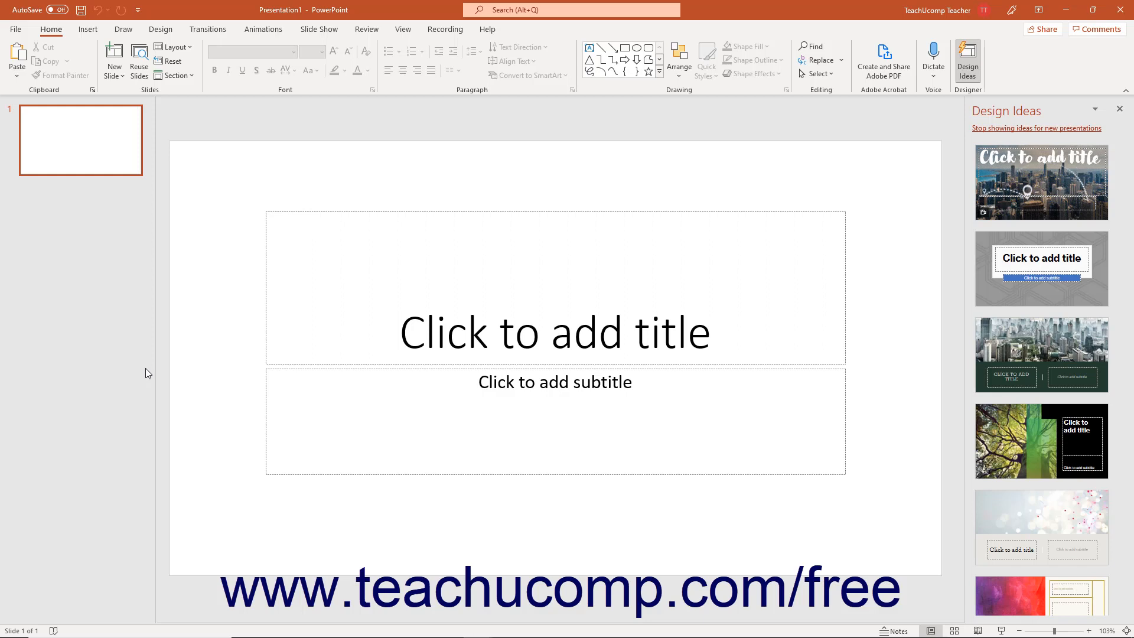
{"action": "mouse_move", "coordinate": [149, 376]}
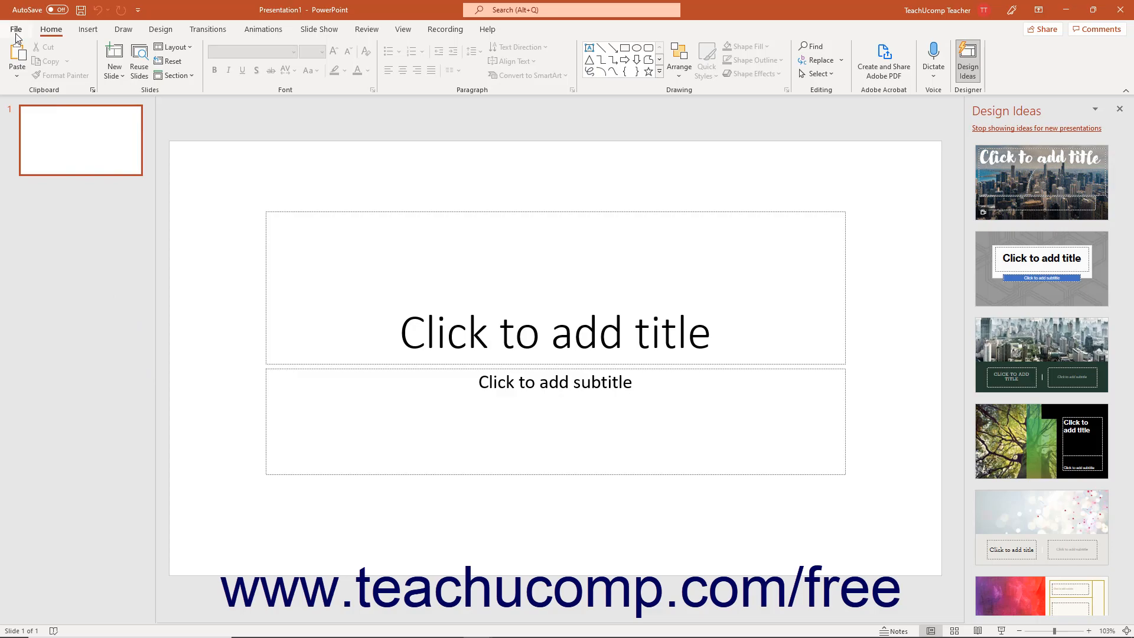
Go to the Open page in File Backstage to list today's recent presentations
{"action": "left_click", "coordinate": [19, 29]}
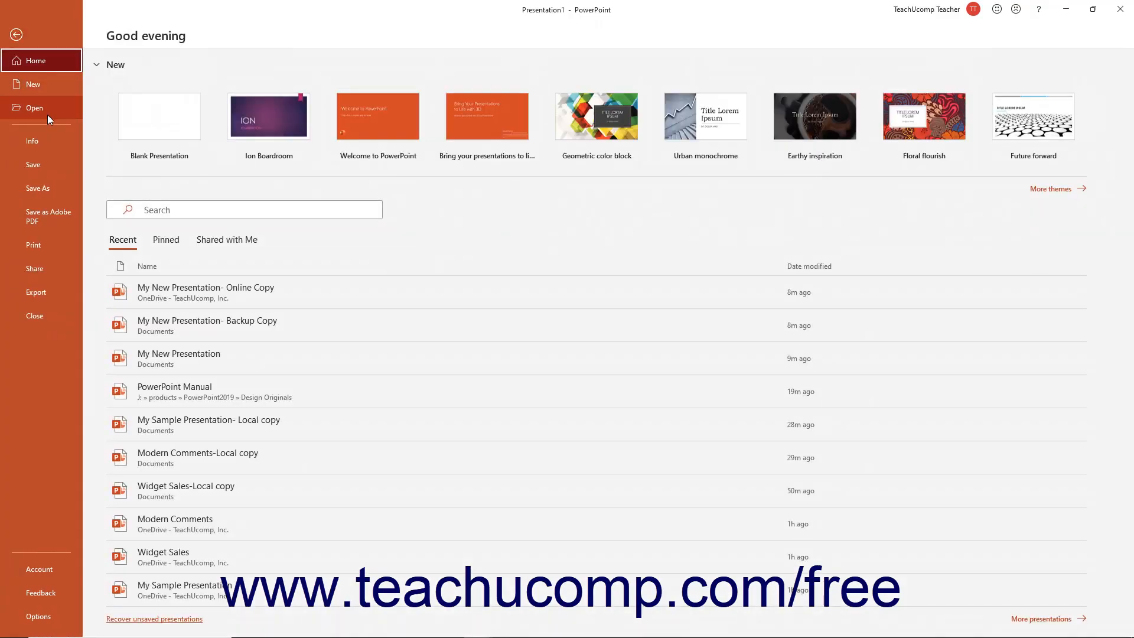
{"action": "left_click", "coordinate": [34, 107]}
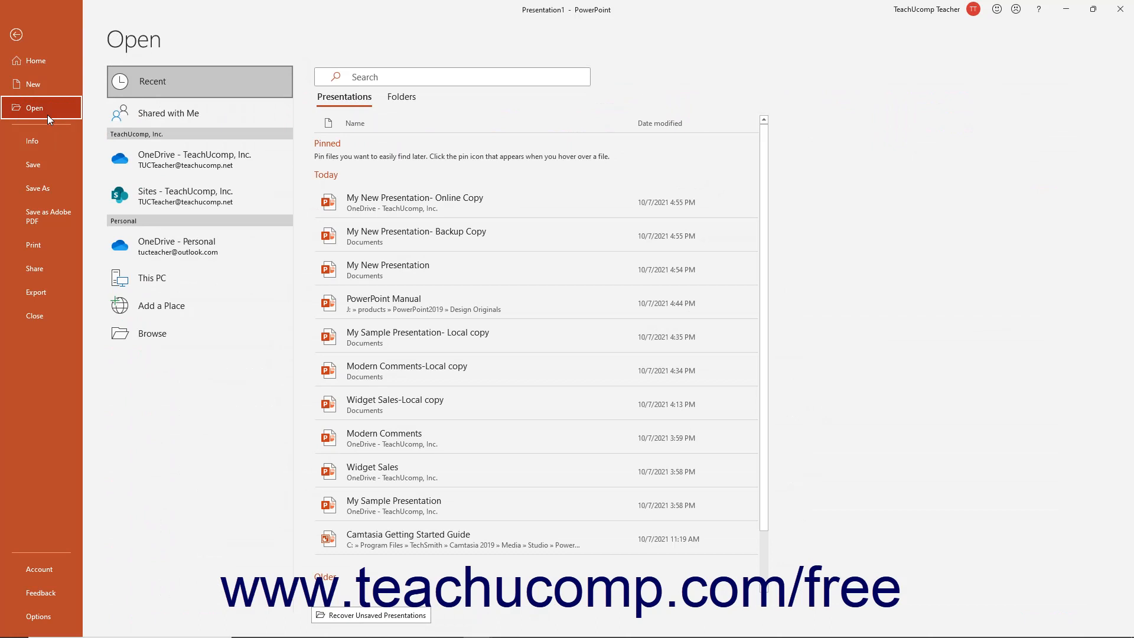
{"action": "mouse_move", "coordinate": [179, 87]}
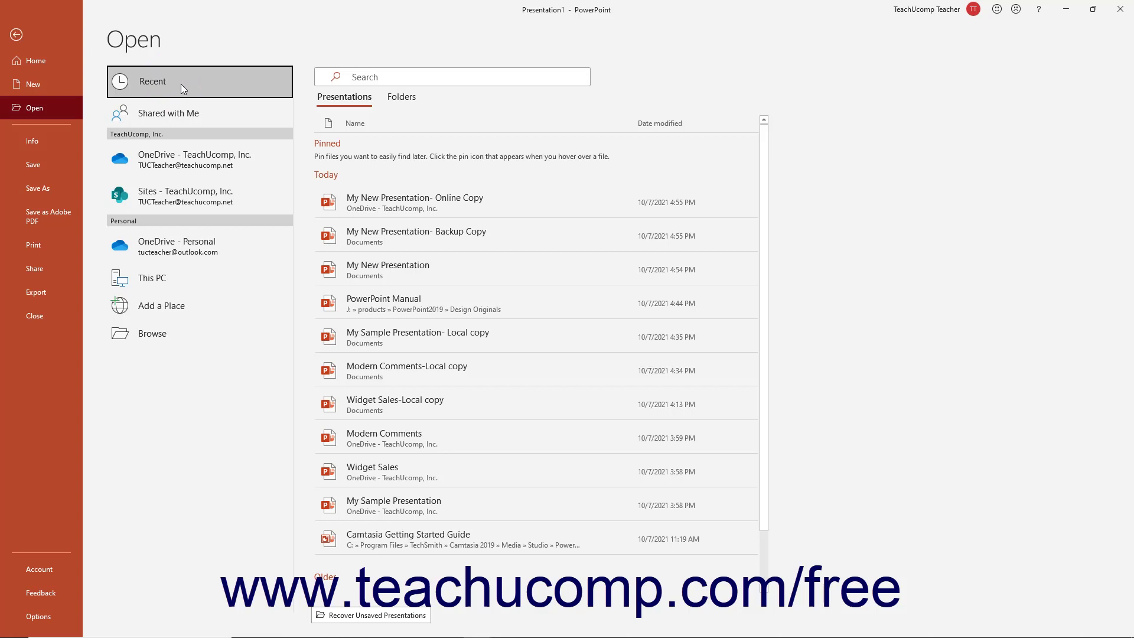
{"action": "mouse_move", "coordinate": [376, 353]}
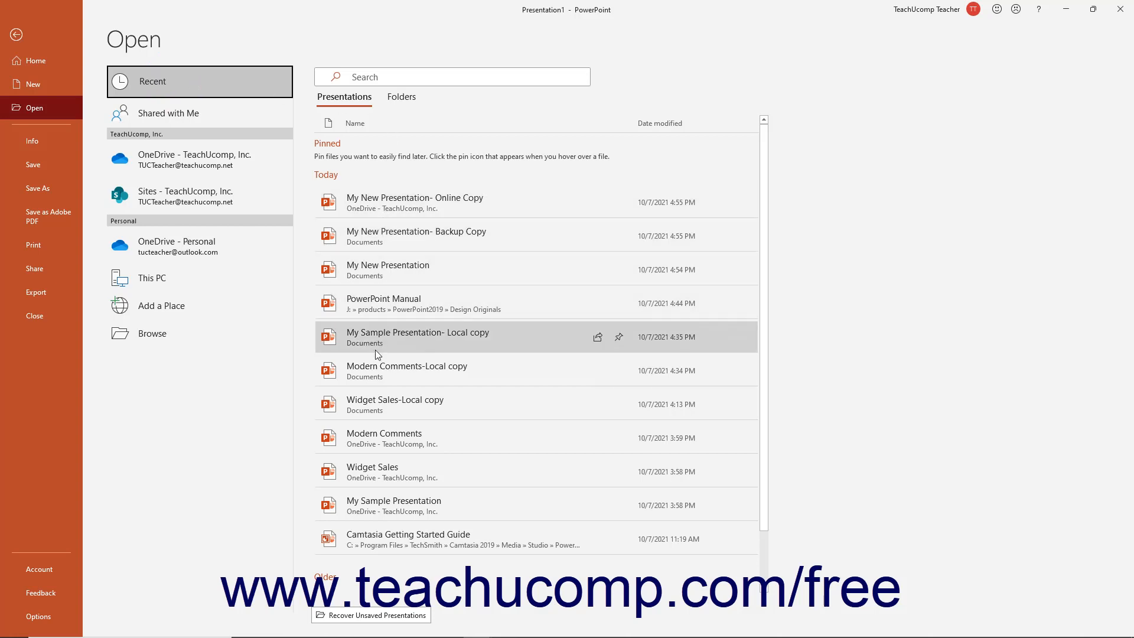
{"action": "mouse_move", "coordinate": [384, 617]}
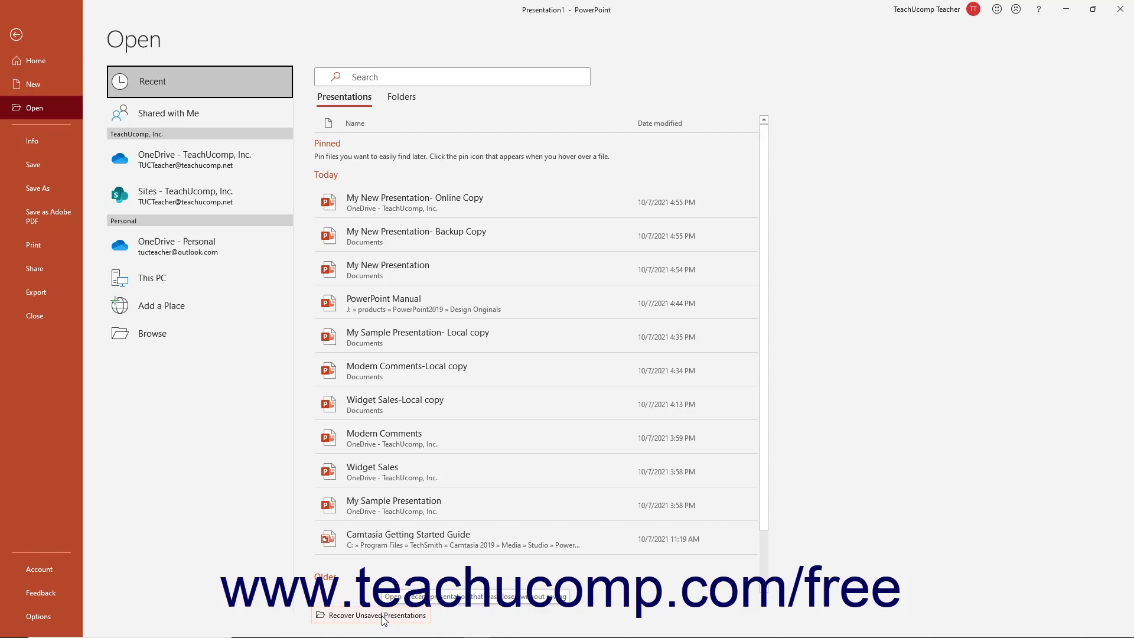
Recover the unsaved file pptF037.tmp via Recover Unsaved Presentations, opening 'New Visions'
{"action": "left_click", "coordinate": [371, 615]}
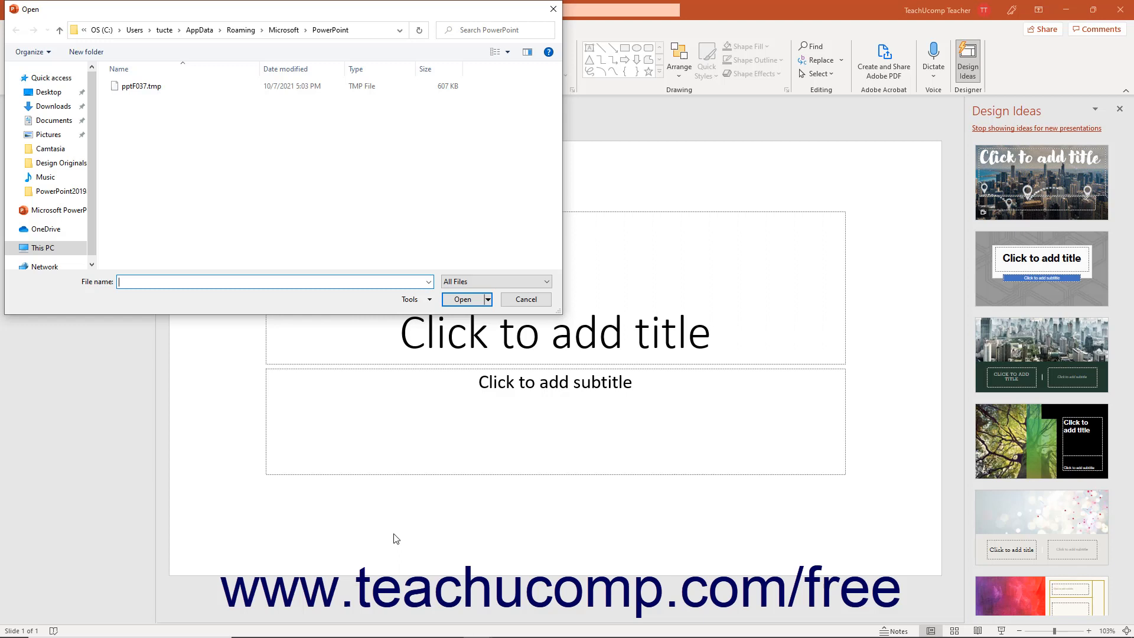
{"action": "mouse_move", "coordinate": [369, 493]}
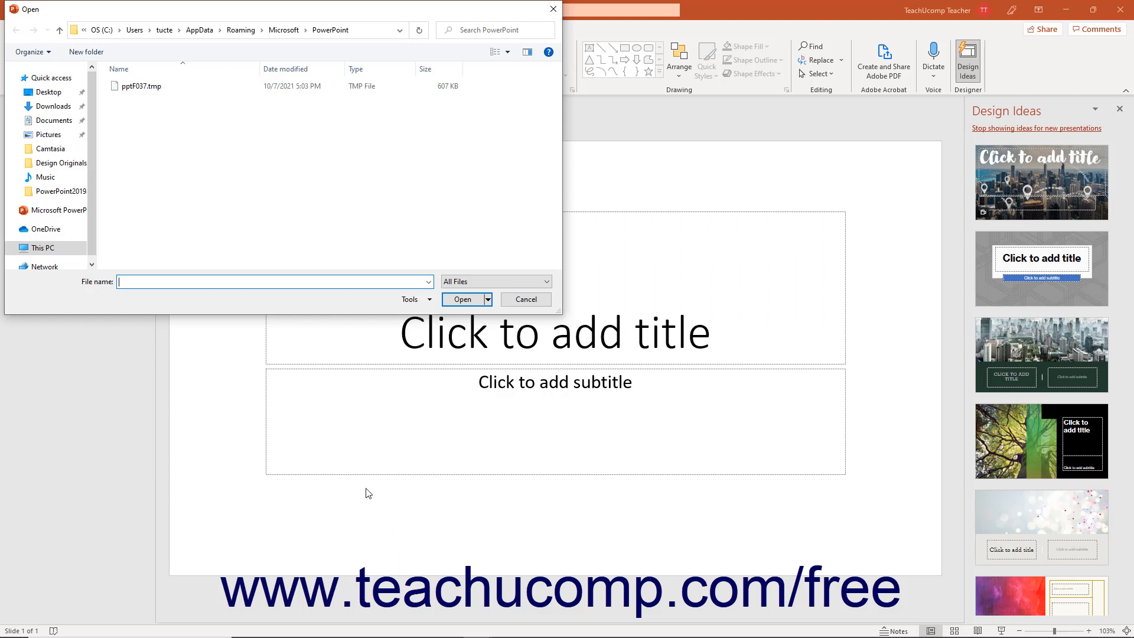
{"action": "left_click", "coordinate": [140, 87]}
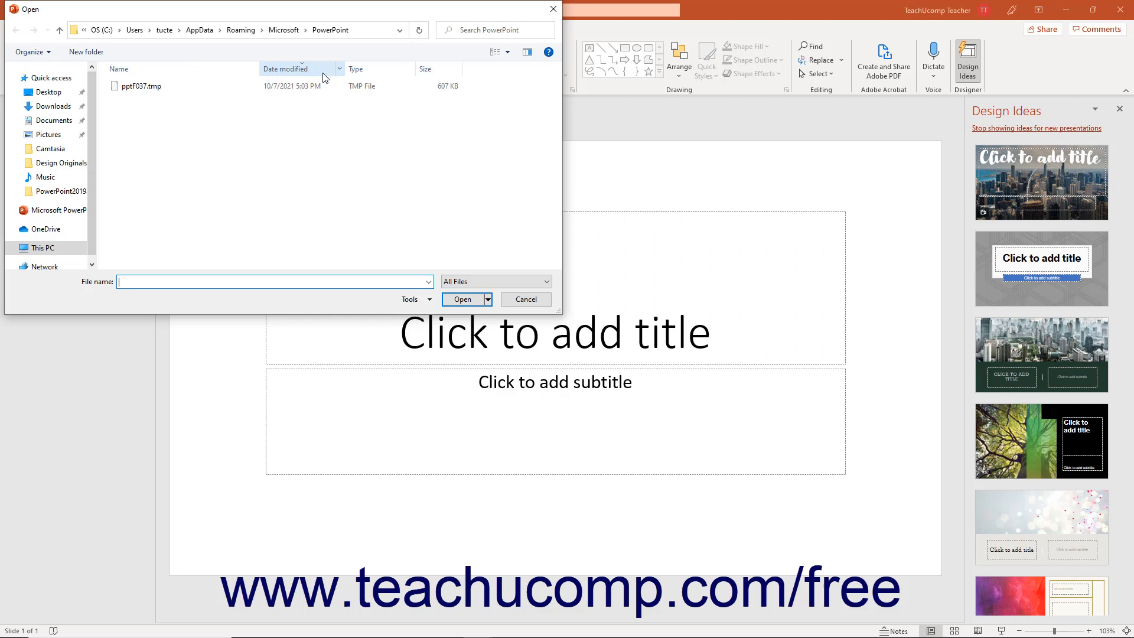
{"action": "left_click", "coordinate": [140, 86]}
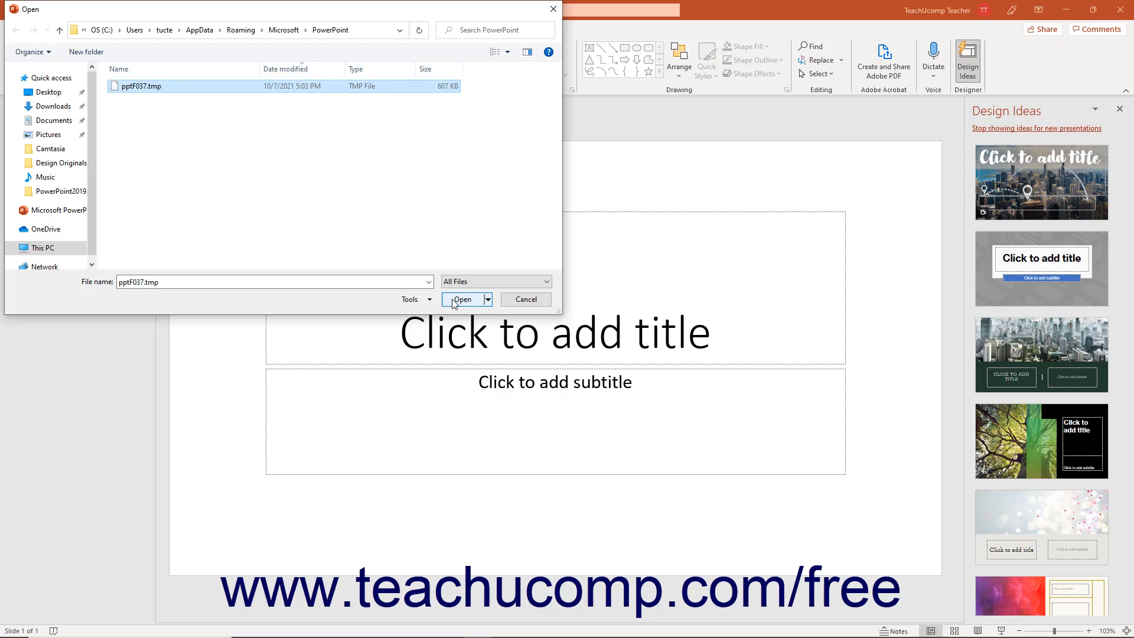
{"action": "left_click", "coordinate": [463, 300]}
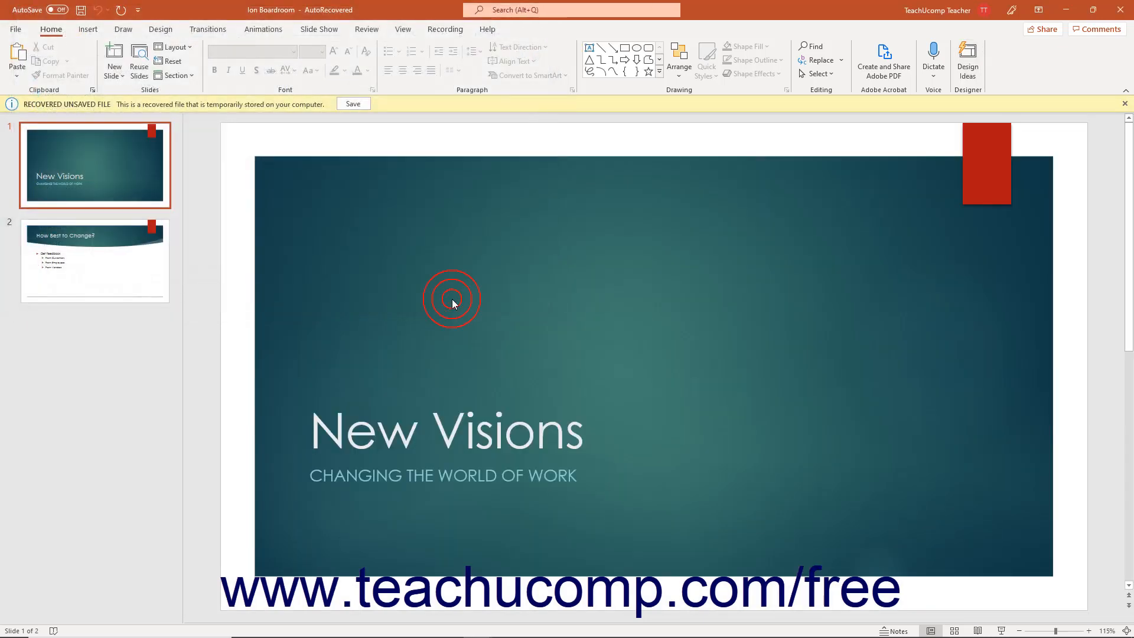